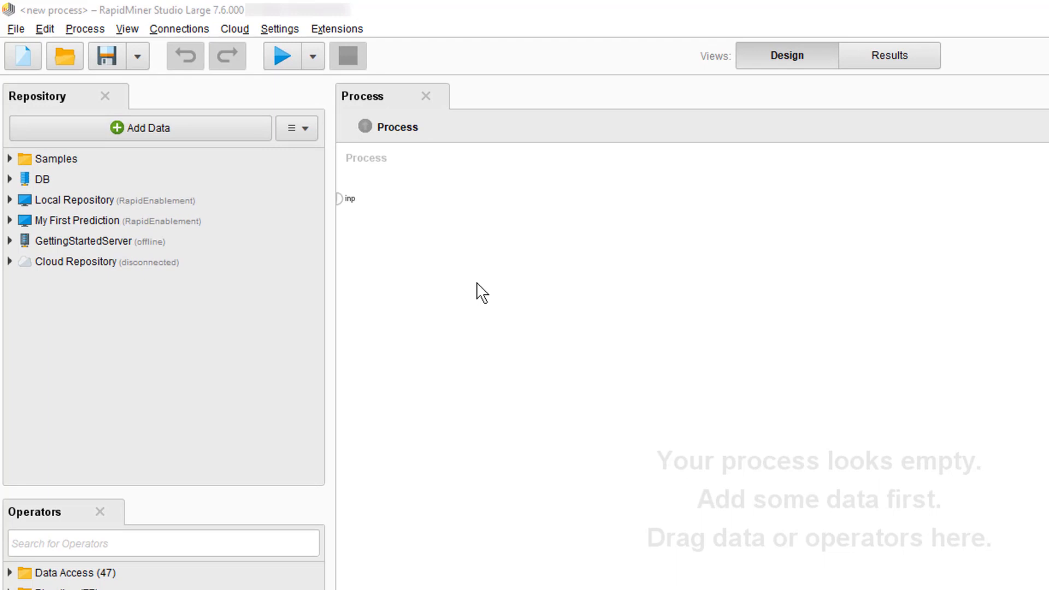
Expand the My First Prediction repository to reveal its Processes folder.
click(9, 220)
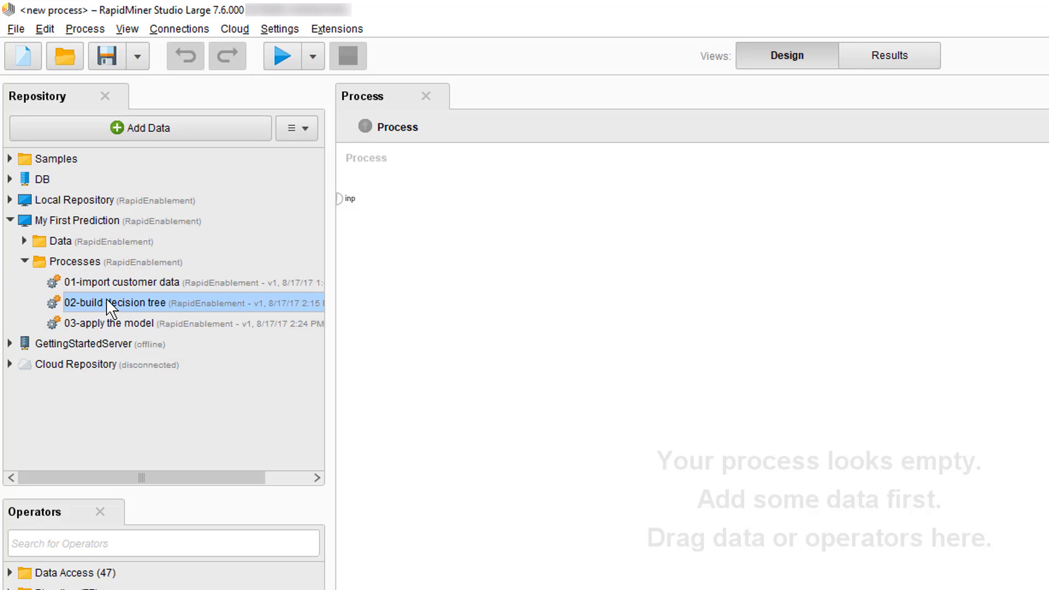
Open 02-build decision tree and inspect the Retrieve Customer data operator.
double_click(114, 302)
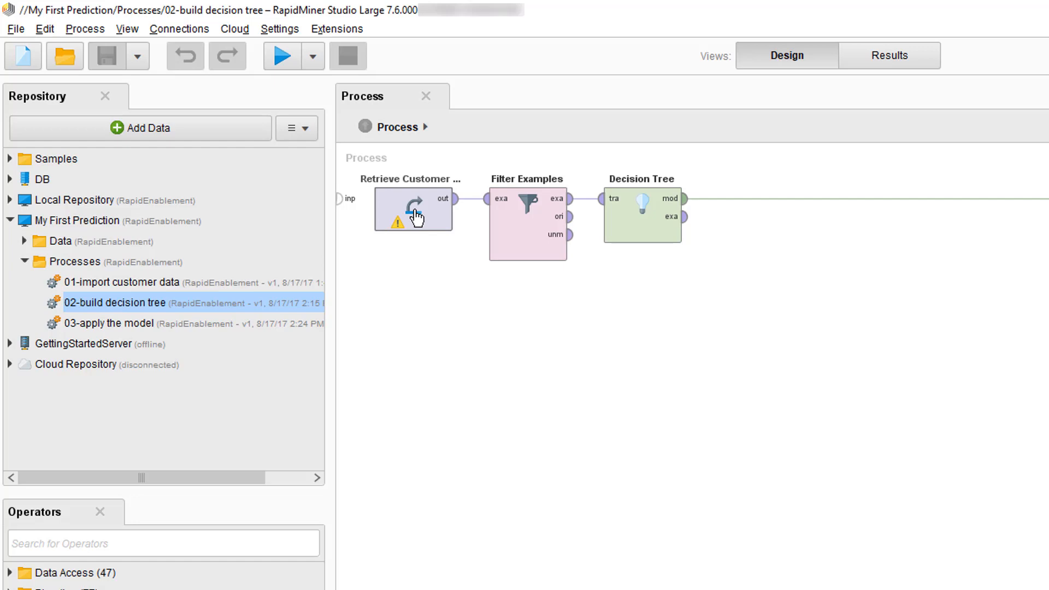
click(413, 210)
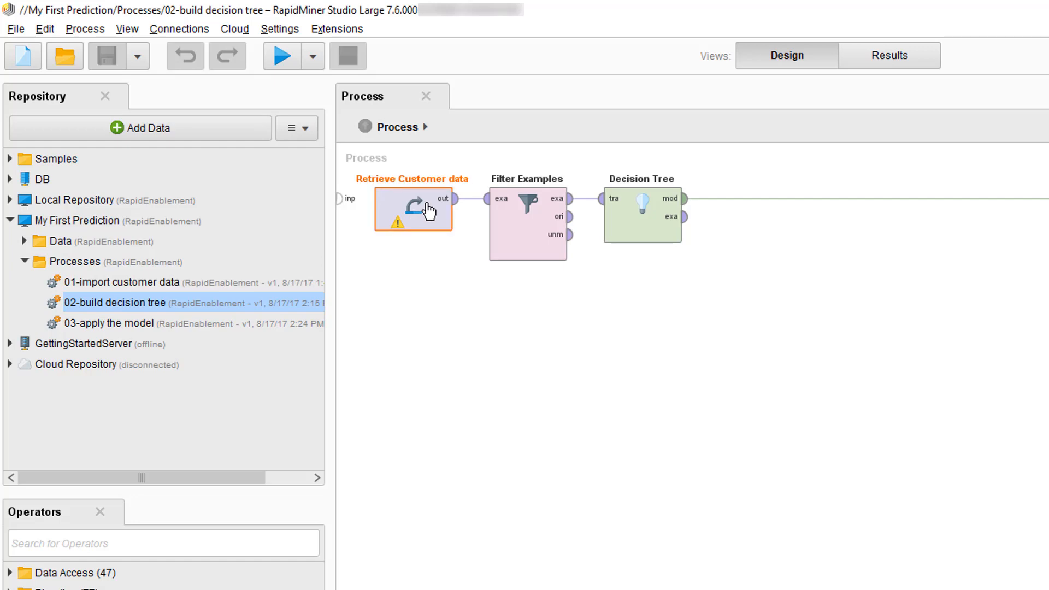
mouse_move(456, 203)
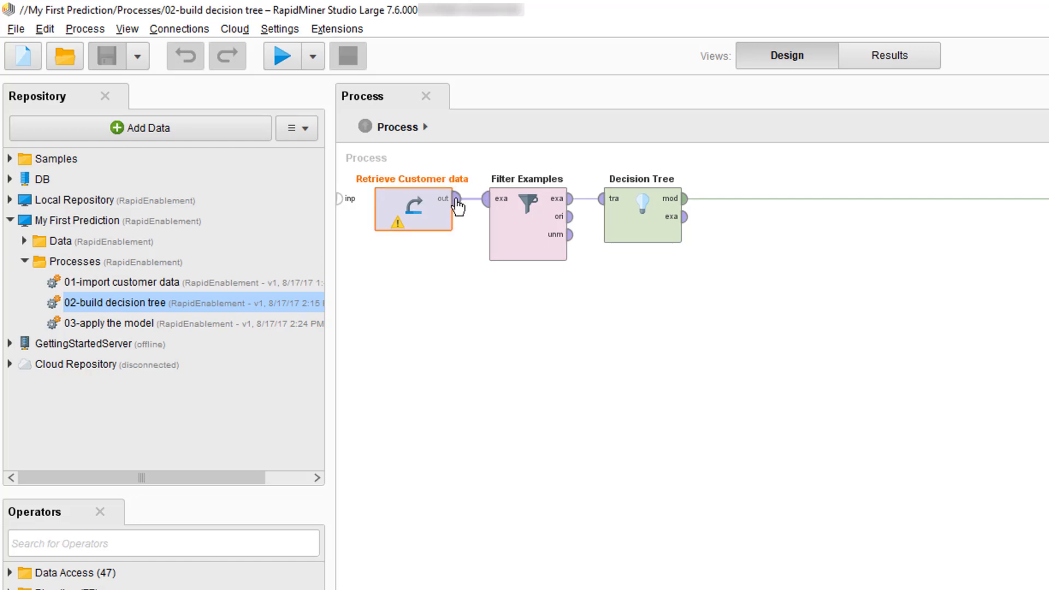
key(F3)
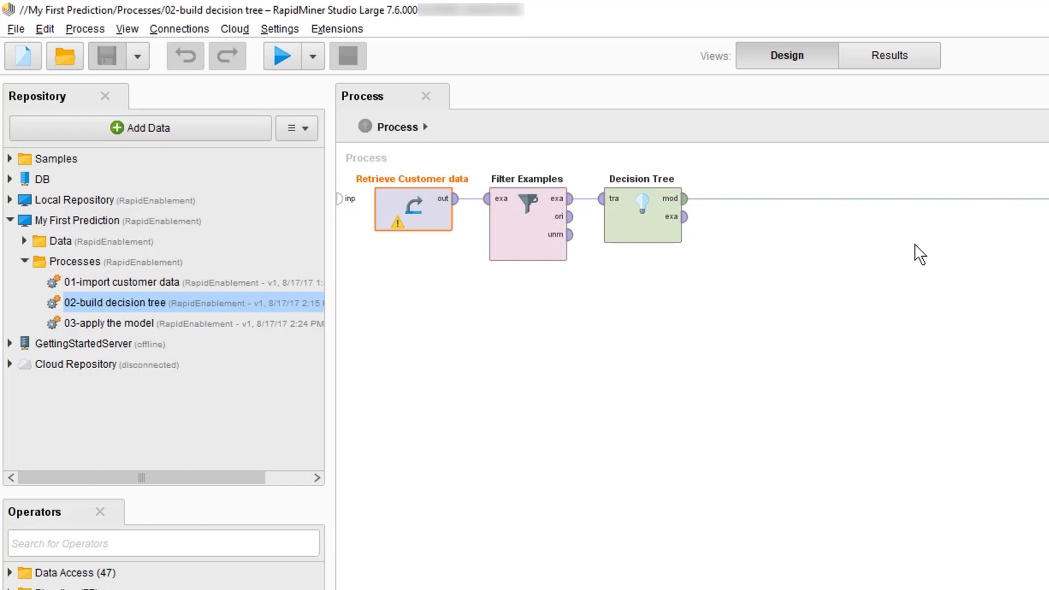
mouse_move(521, 235)
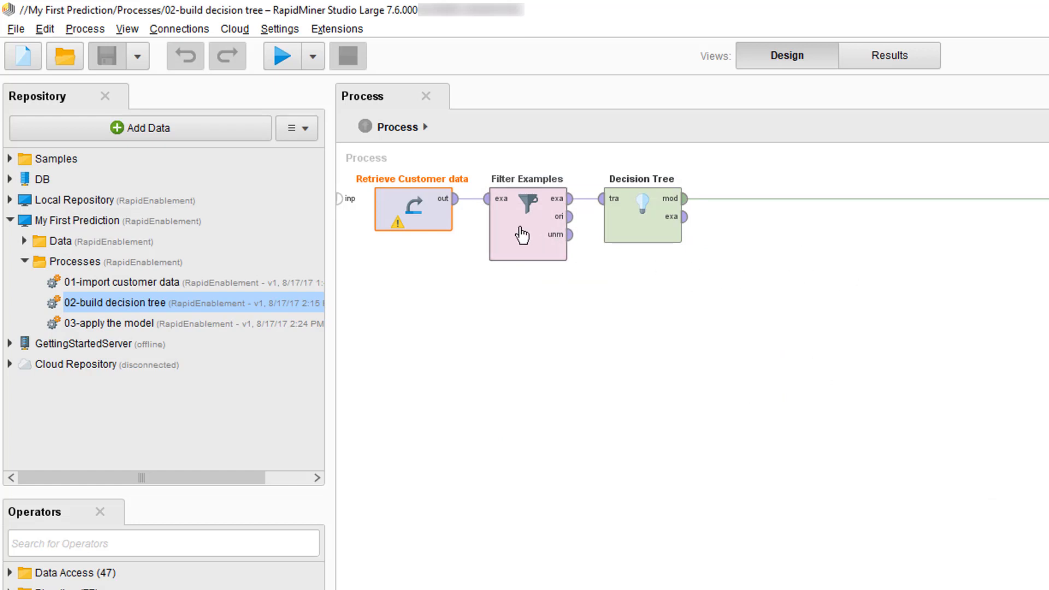
mouse_move(656, 224)
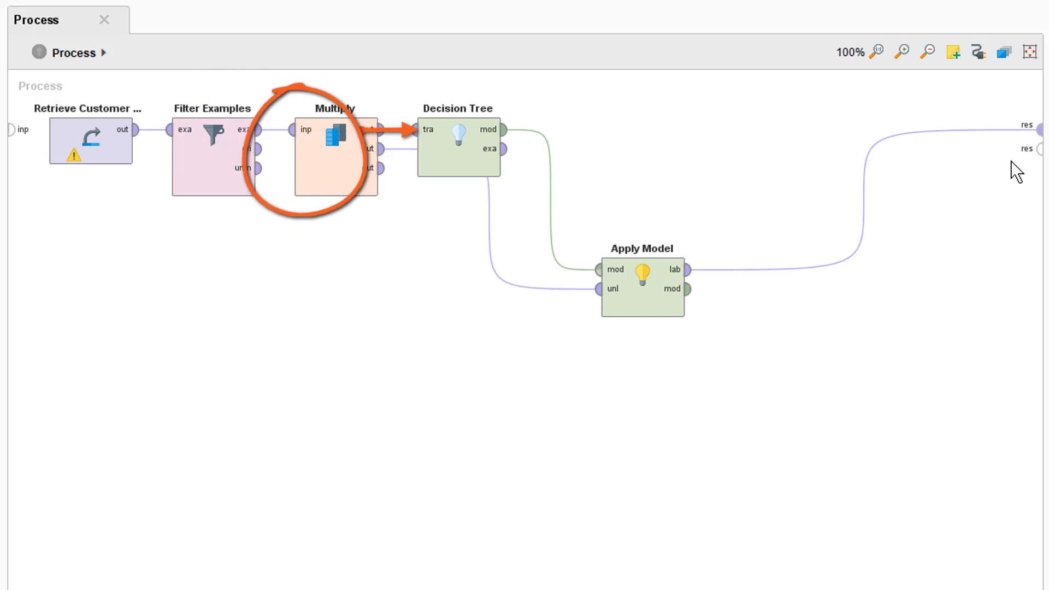
Drag the Apply Model operator onto the canvas after Filter Examples.
drag(347, 154, 589, 285)
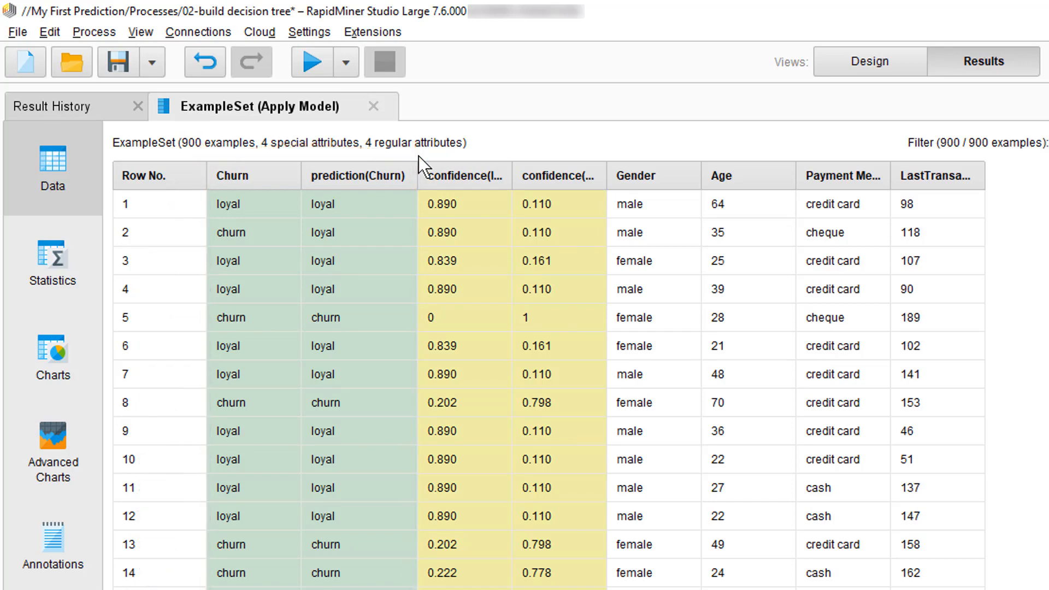
Return to Design view and search the Operators panel for 'performance'.
click(662, 47)
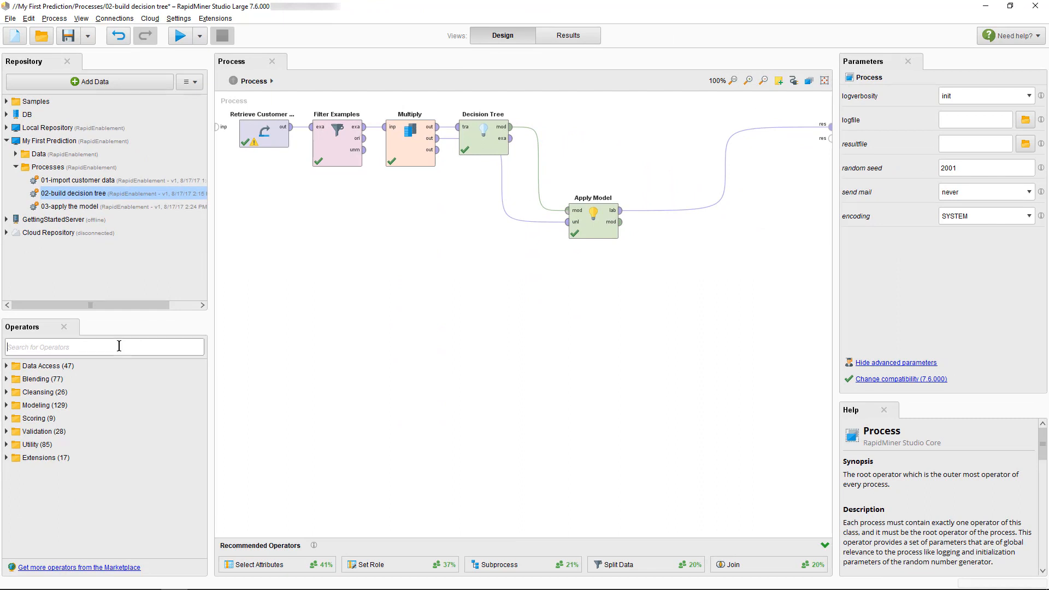
text(performance)
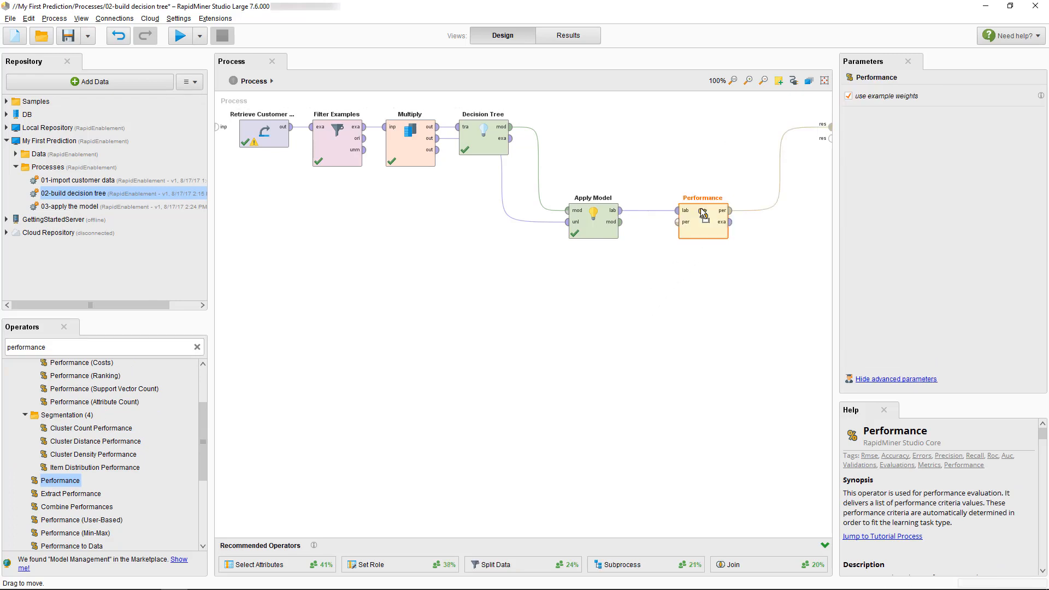
click(67, 35)
text(04-testing the model)
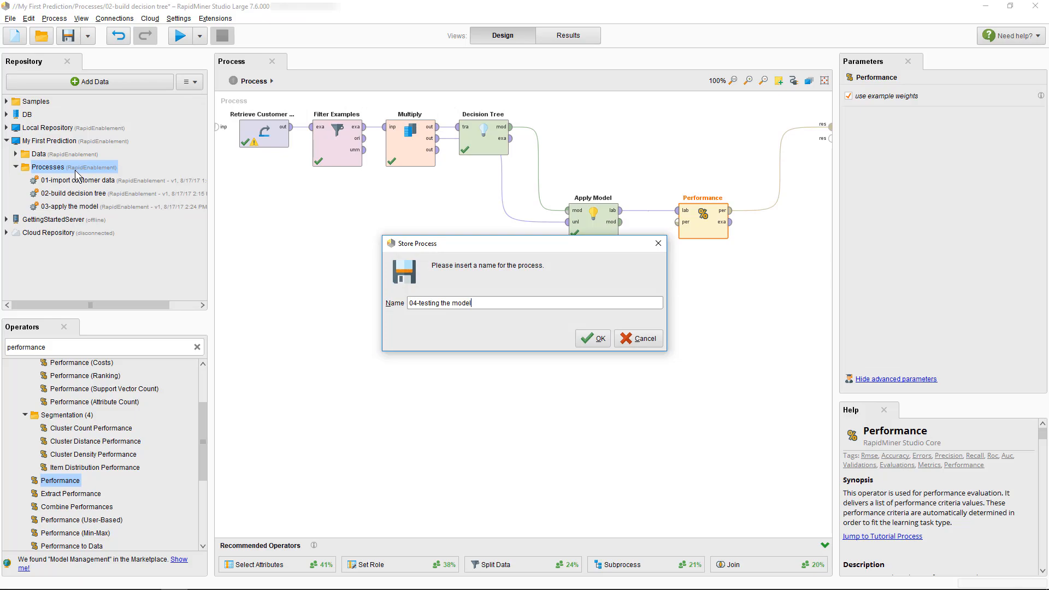
Save as '04-testing the model' and run it, showing 85.44% accuracy.
click(591, 337)
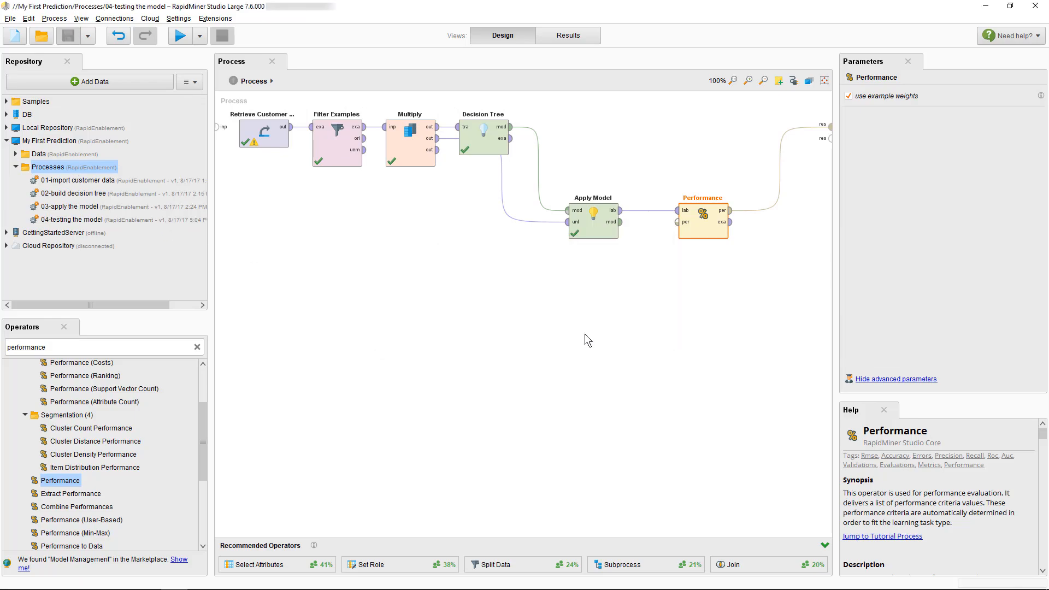
key(F11)
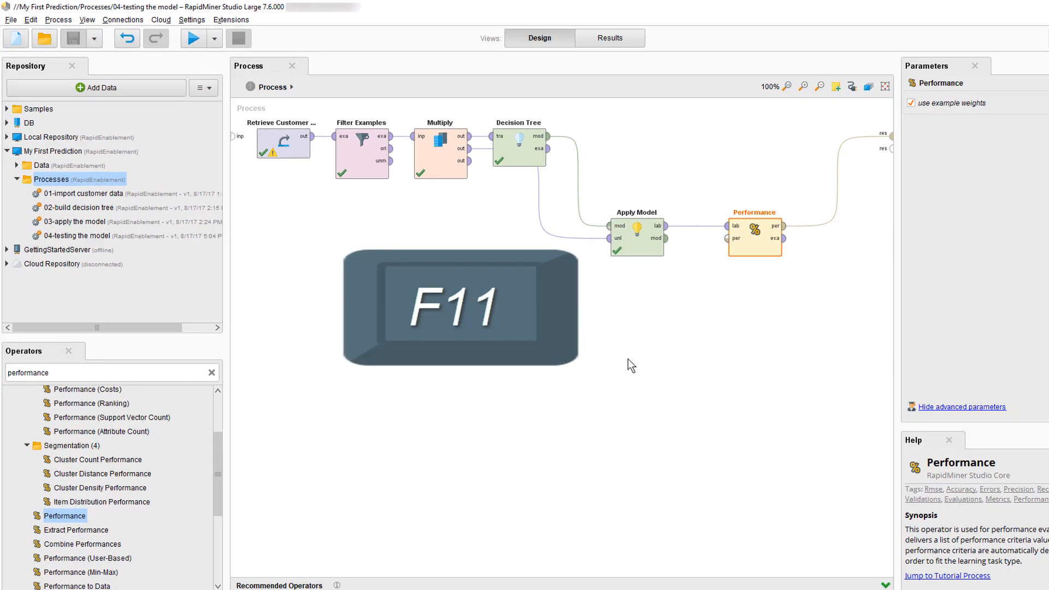
key(F11)
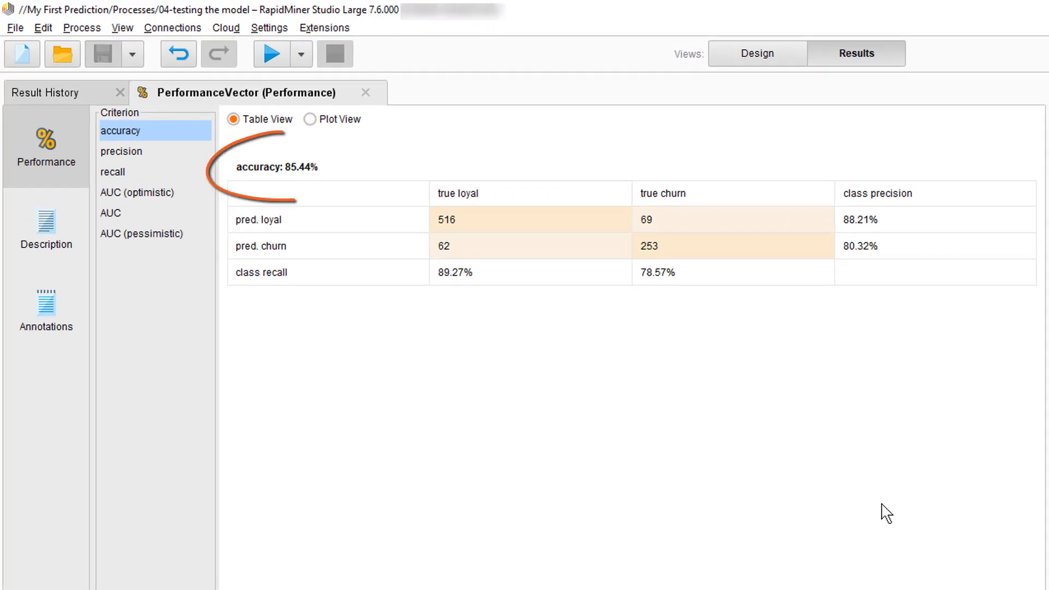